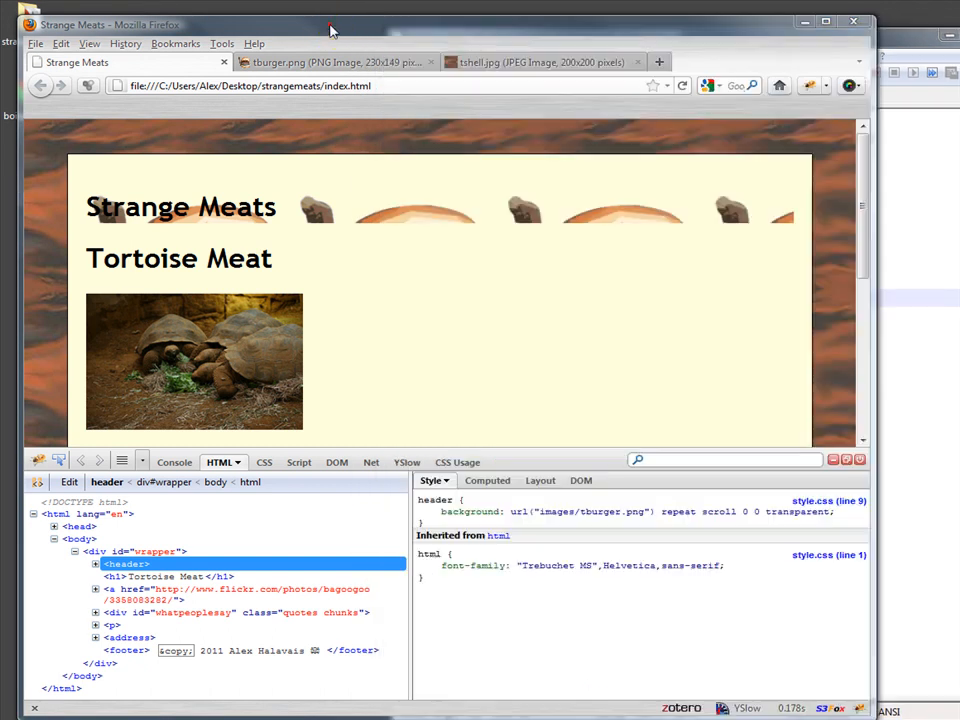
mouse_move(521, 207)
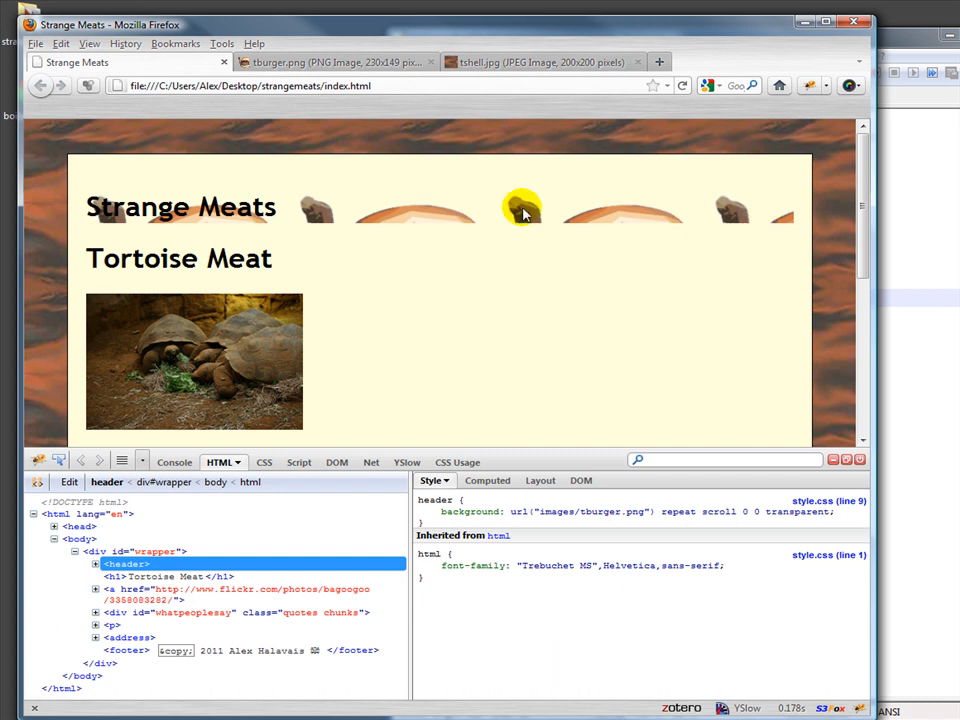
mouse_move(325, 195)
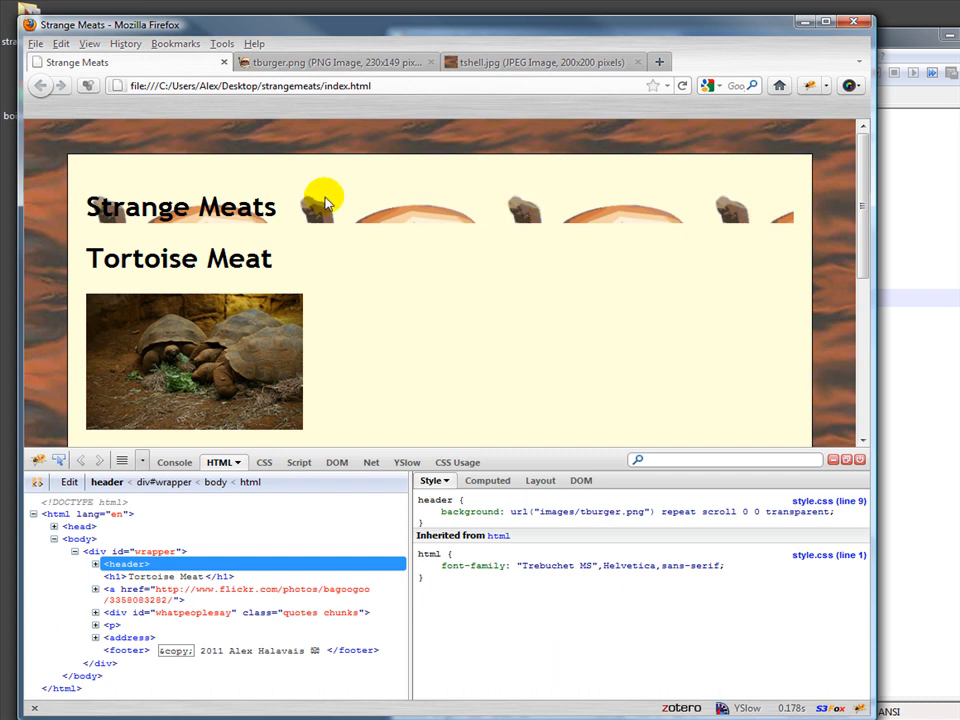
mouse_move(473, 230)
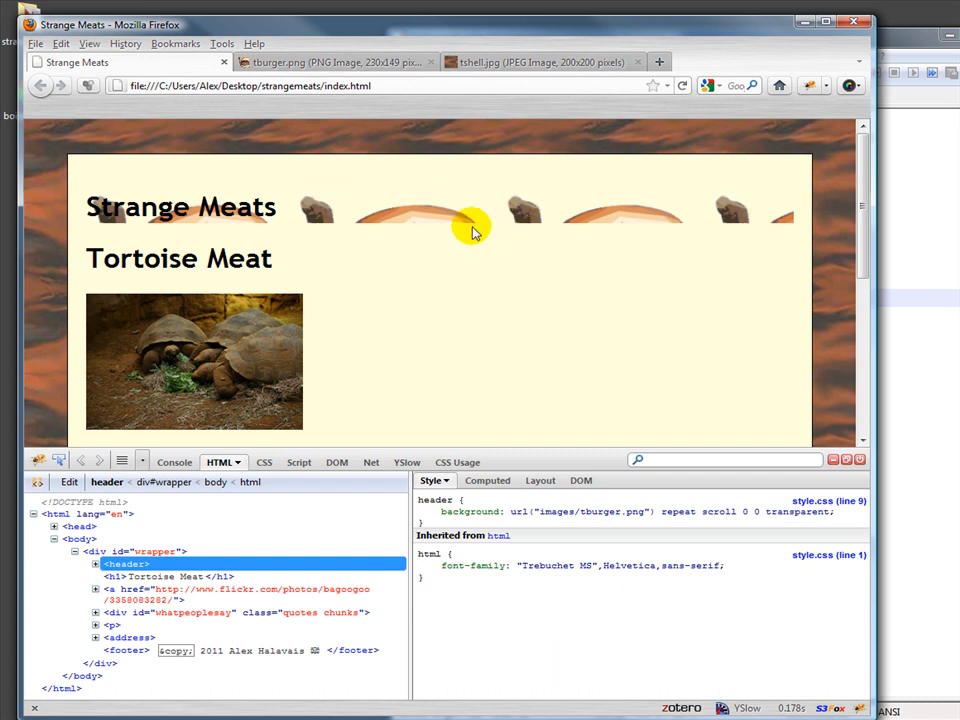
mouse_move(505, 278)
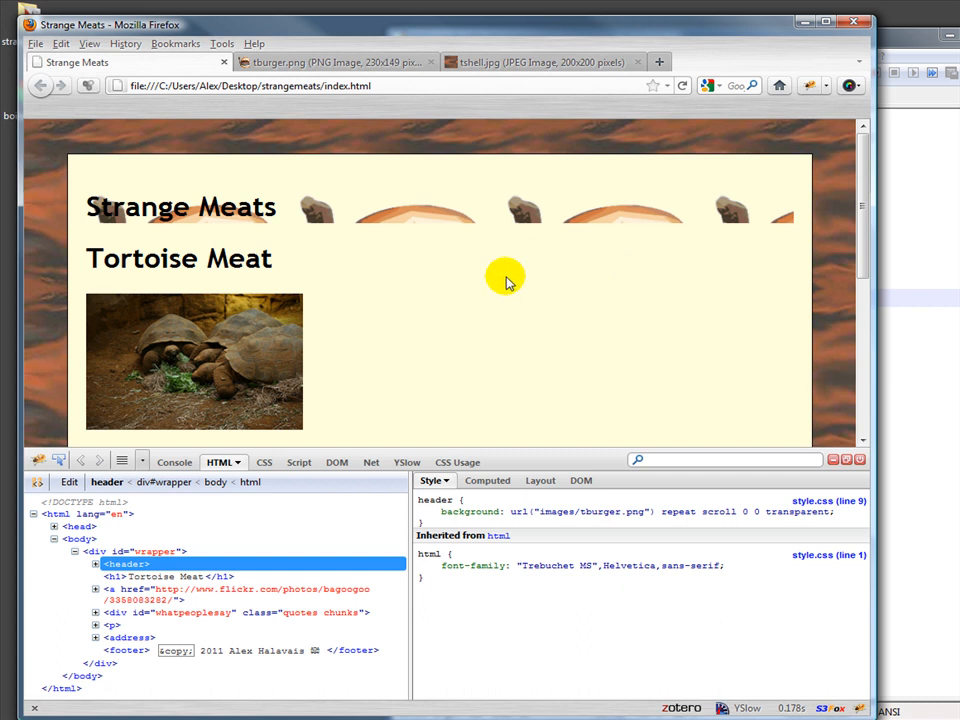
mouse_move(903, 42)
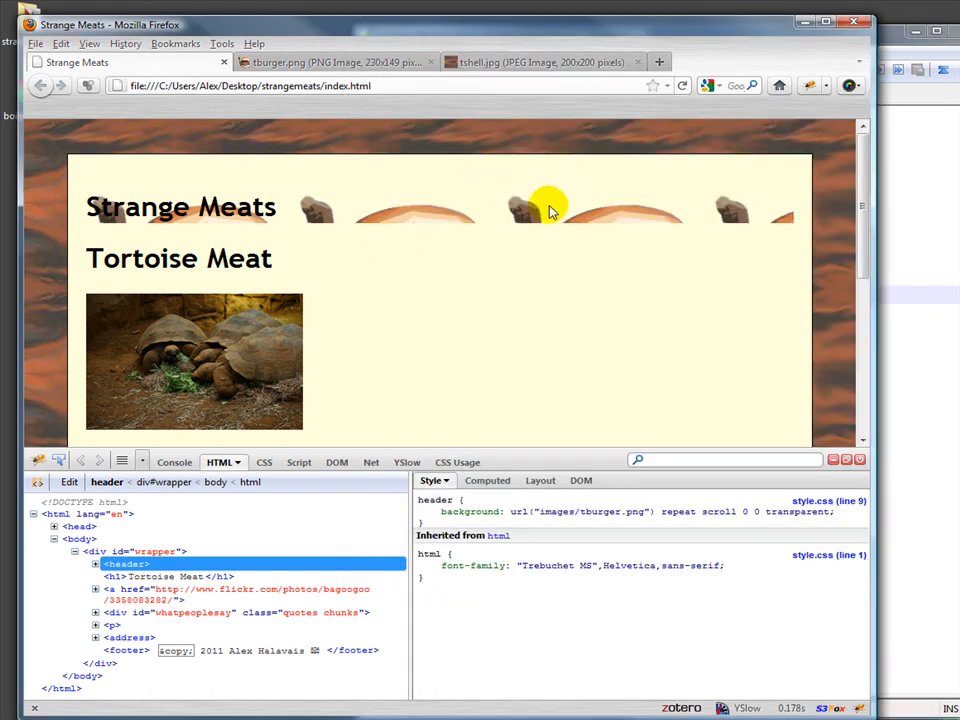
mouse_move(520, 255)
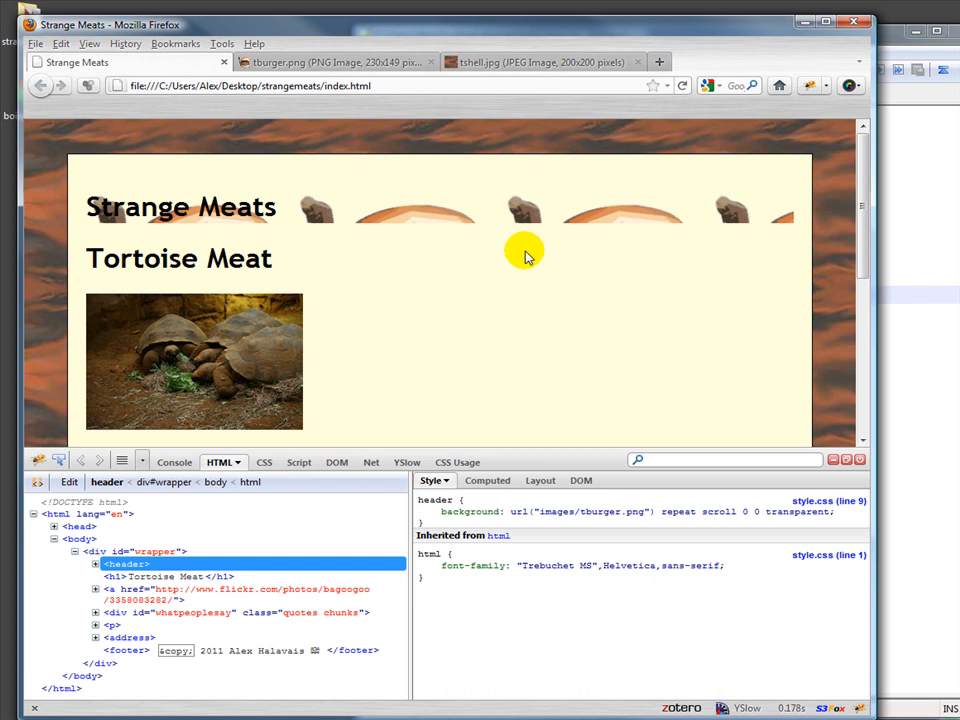
mouse_move(225, 388)
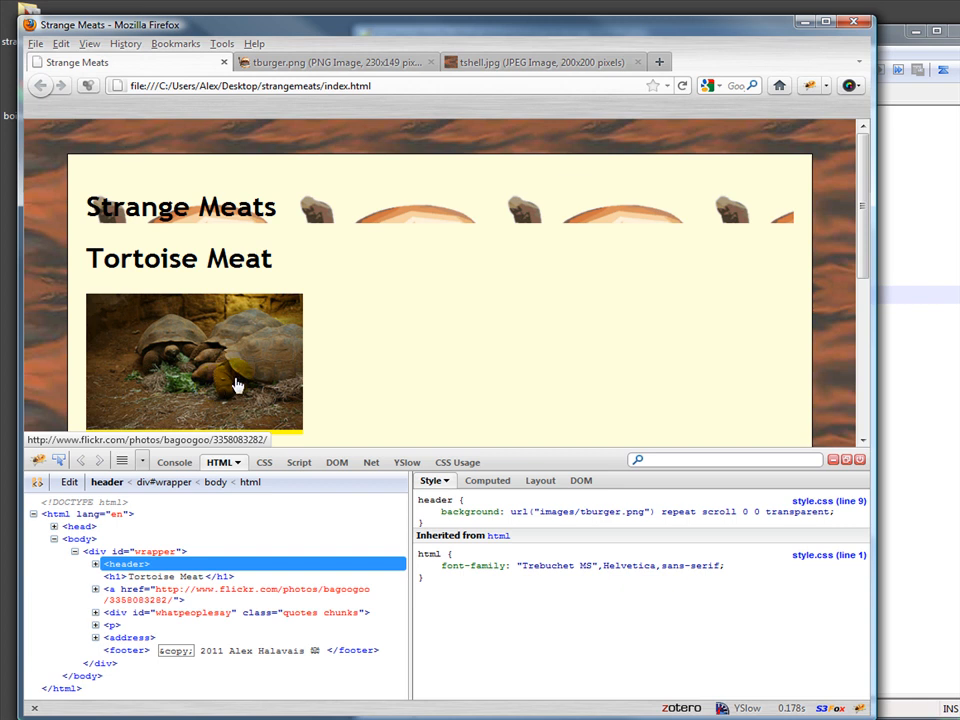
mouse_move(248, 370)
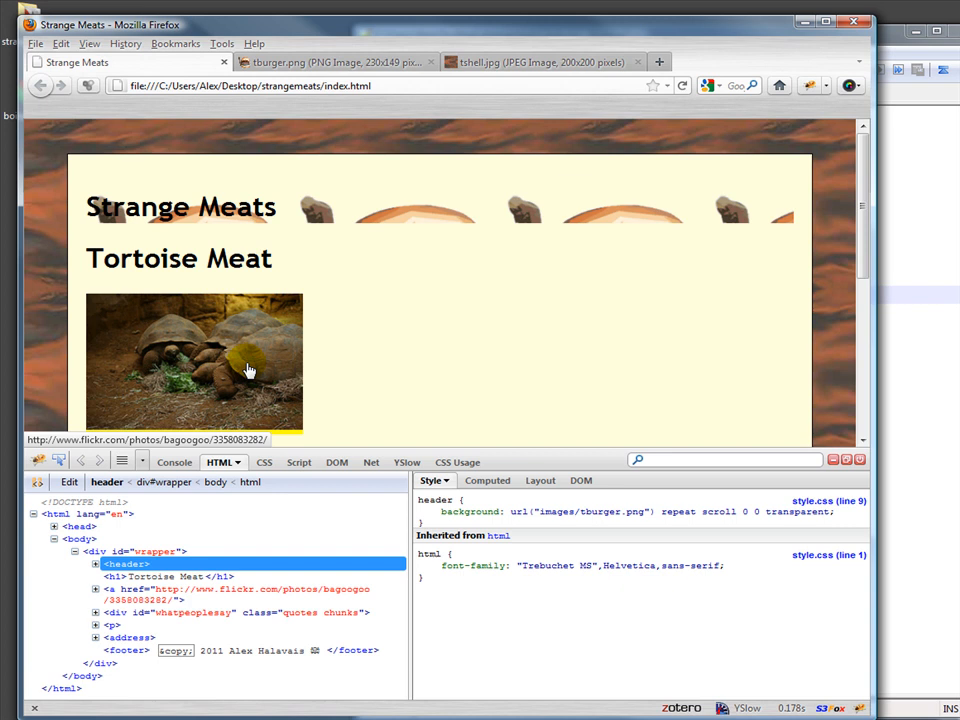
mouse_move(237, 207)
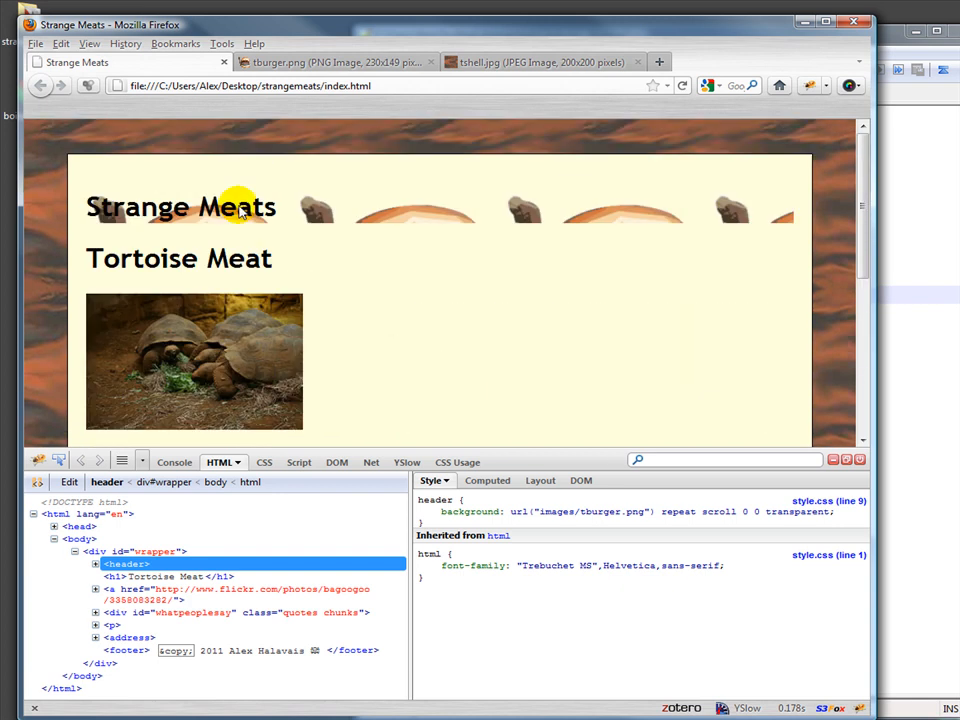
mouse_move(472, 207)
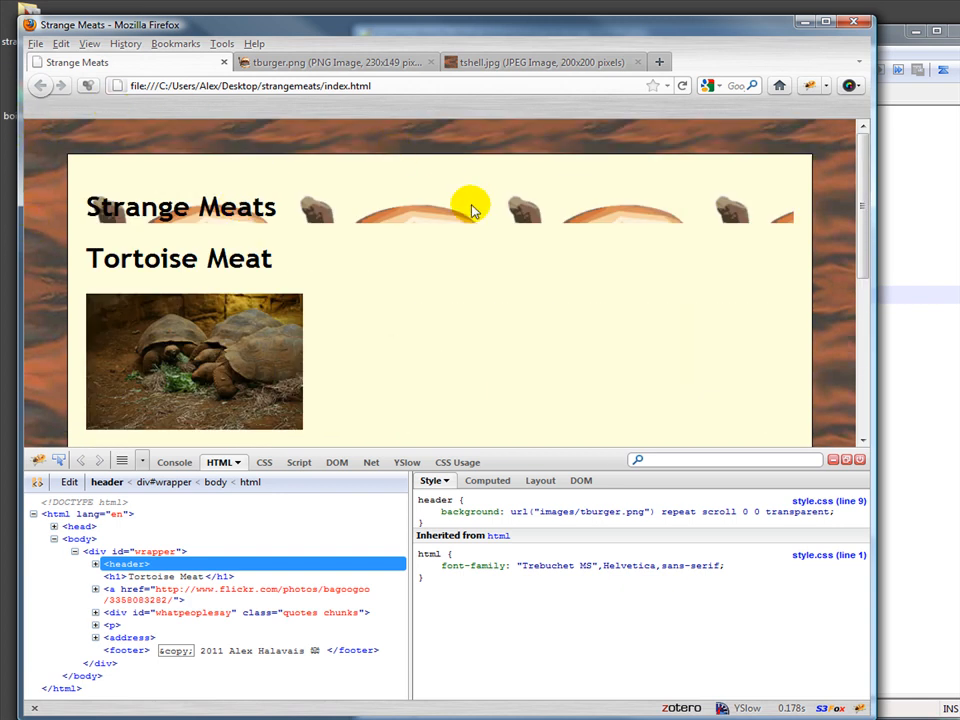
mouse_move(470, 238)
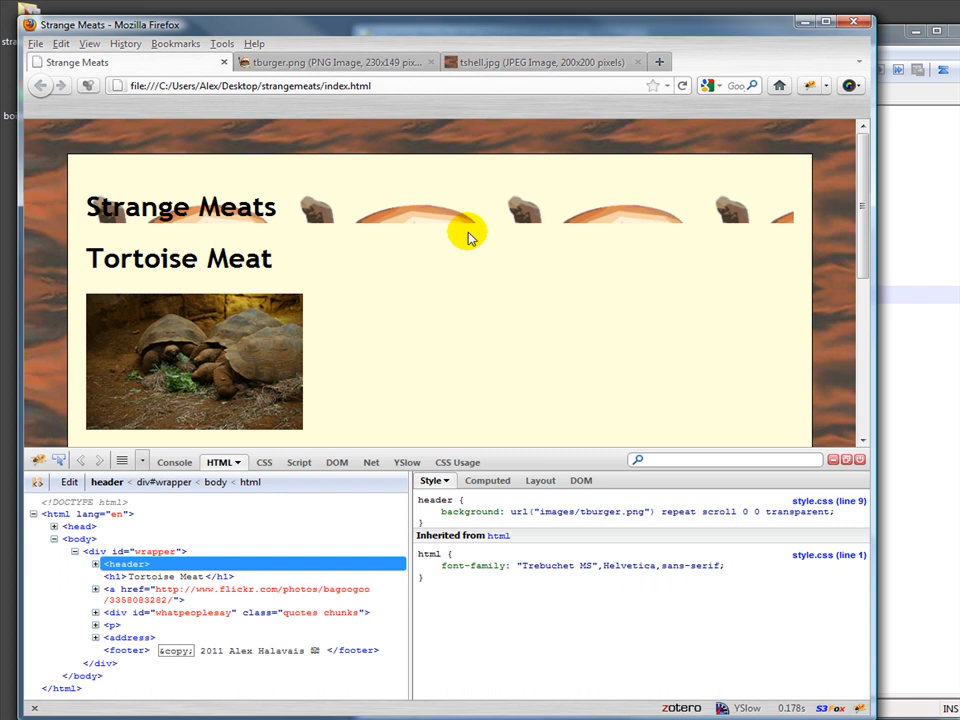
mouse_move(500, 253)
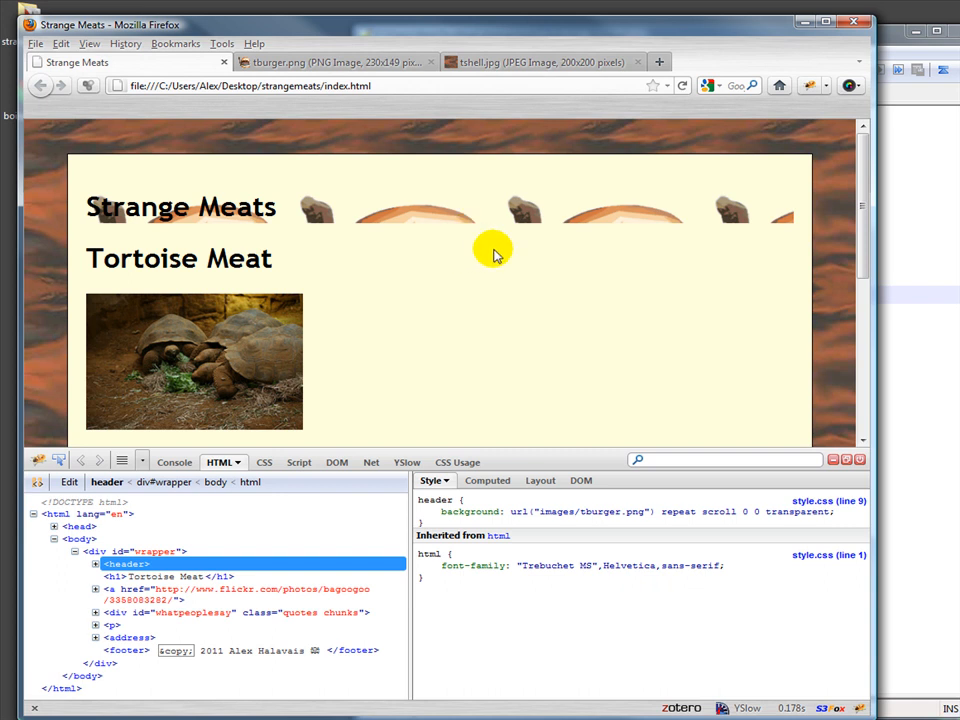
mouse_move(473, 245)
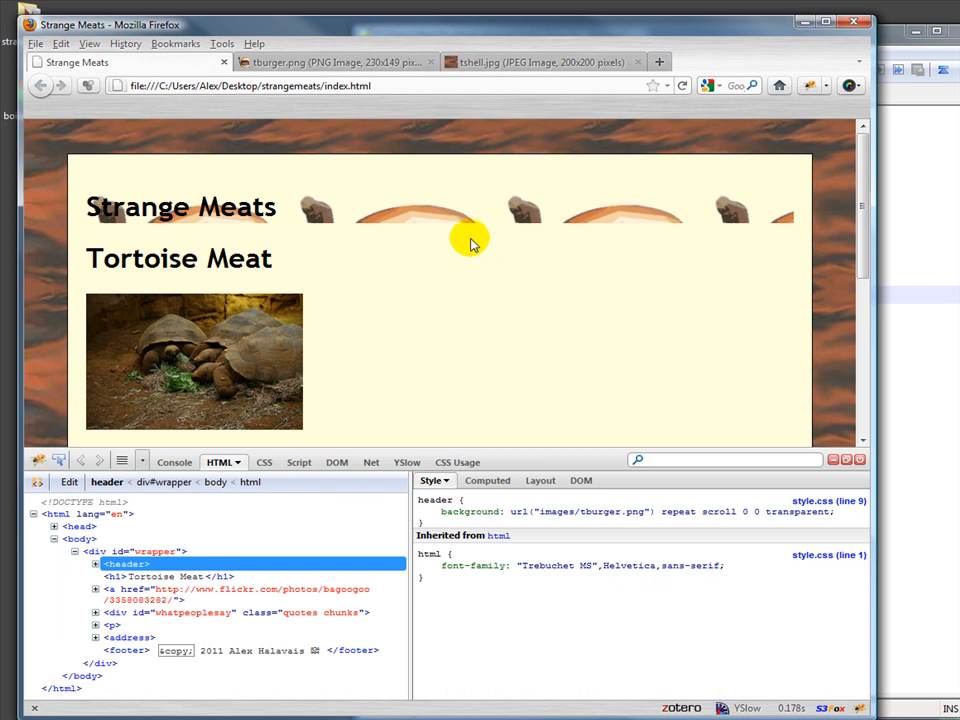
mouse_move(390, 255)
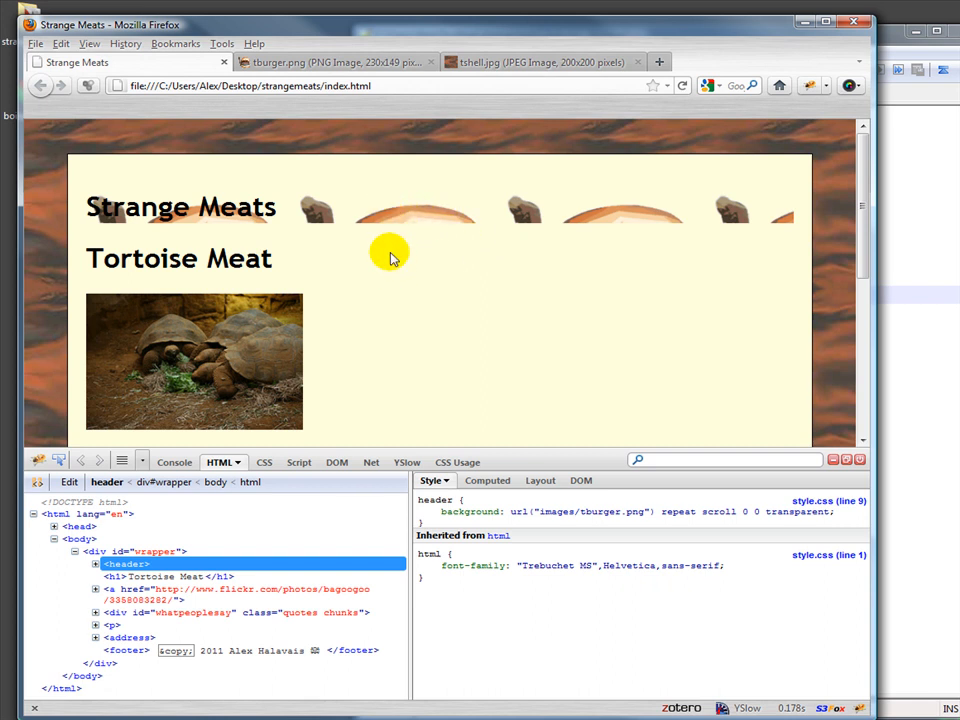
mouse_move(483, 280)
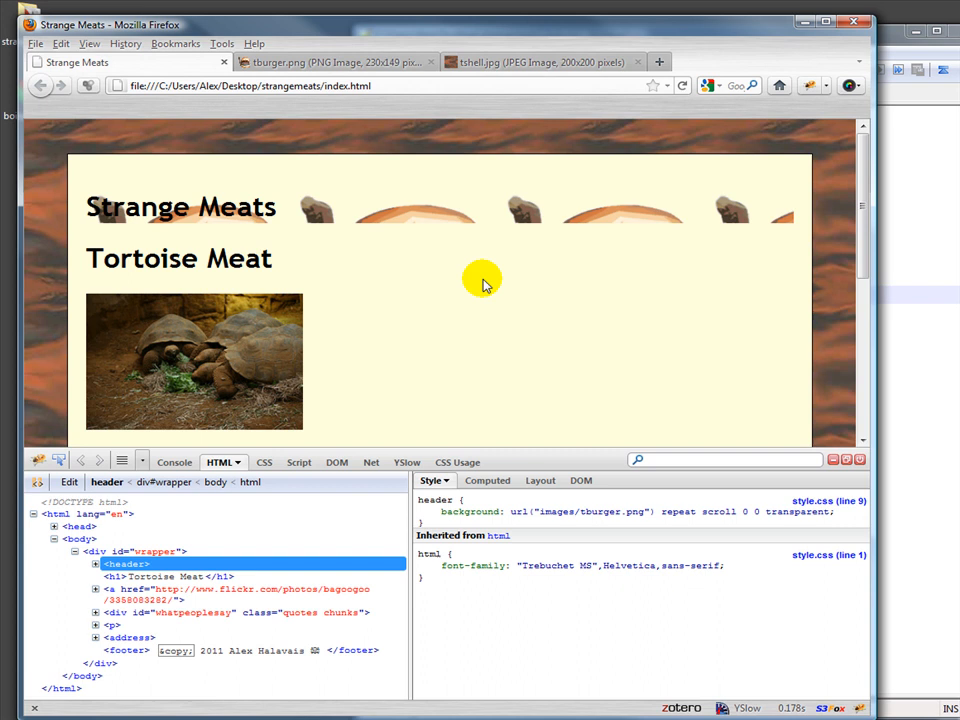
mouse_move(395, 235)
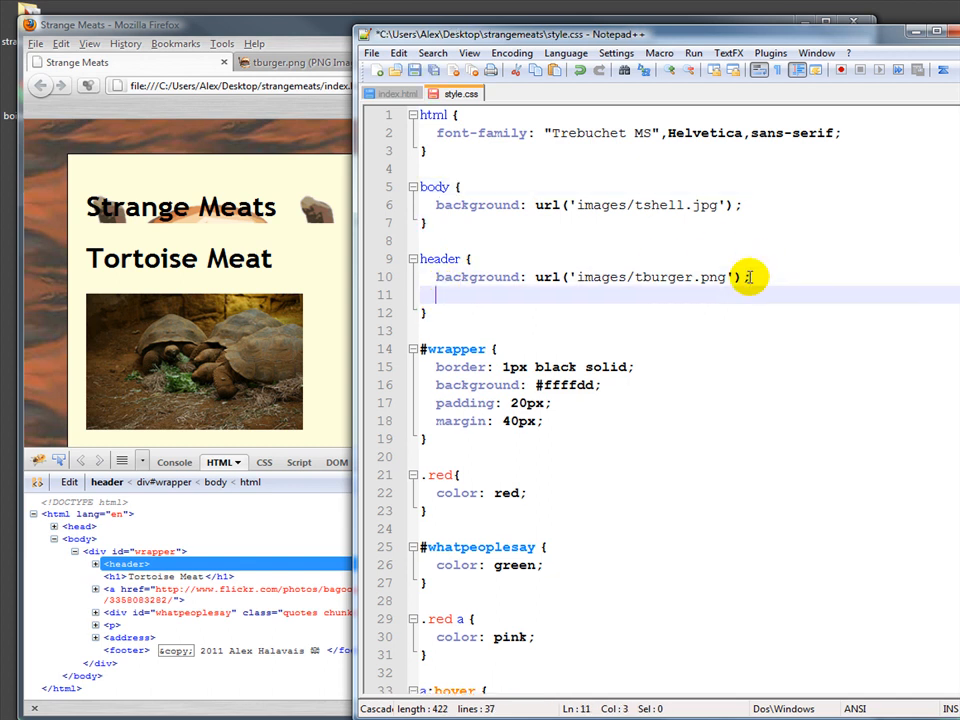
- Add height: 150px; to the header rule in style.css
text(height)
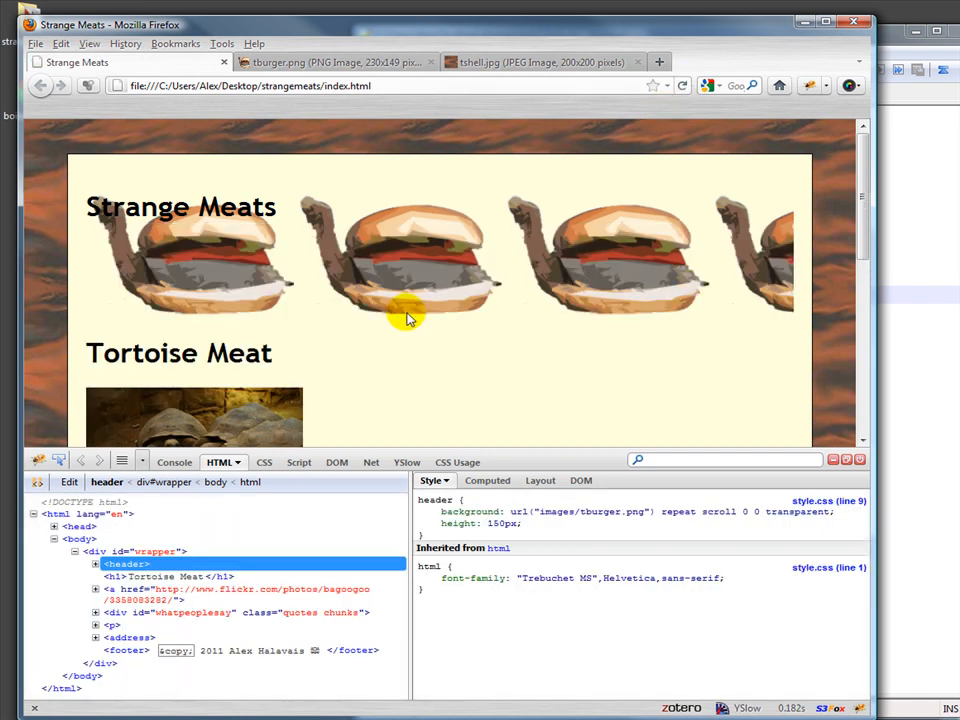
mouse_move(735, 315)
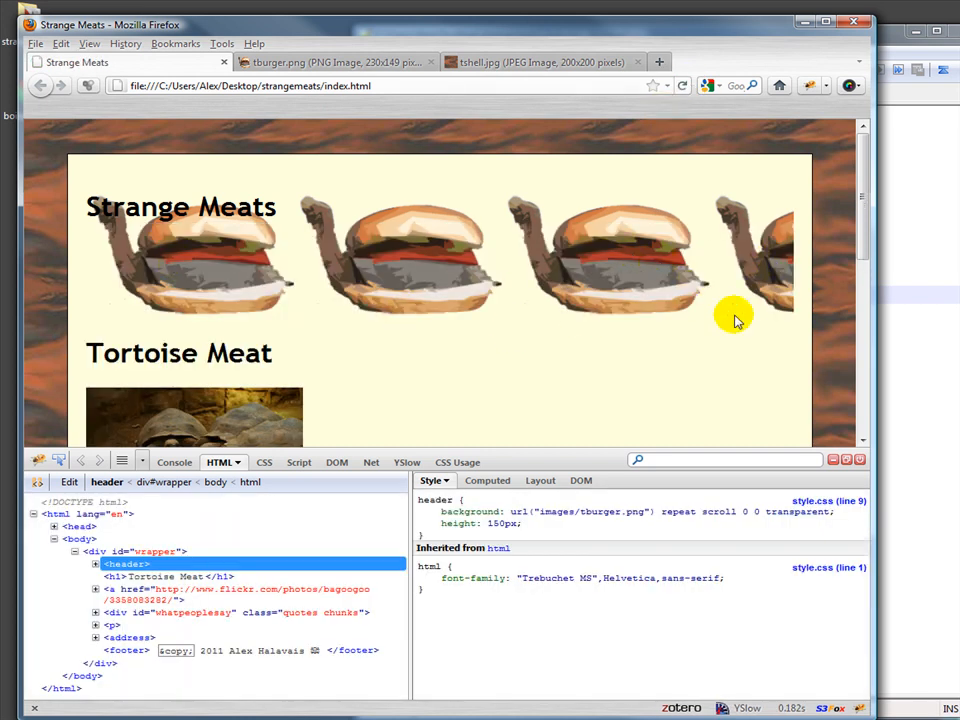
mouse_move(900, 217)
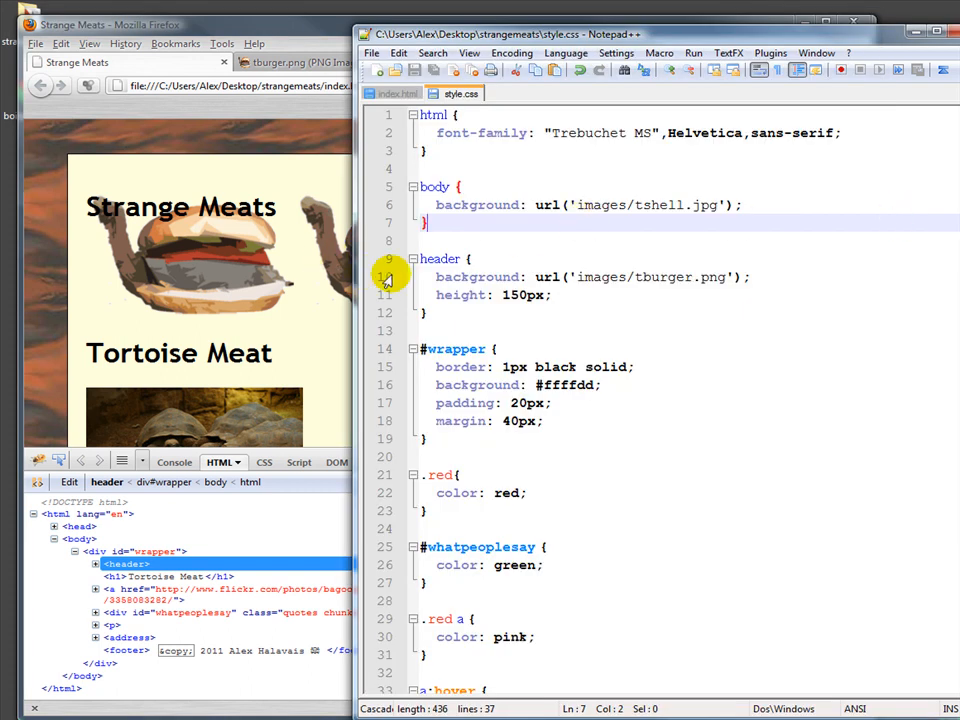
mouse_move(578, 293)
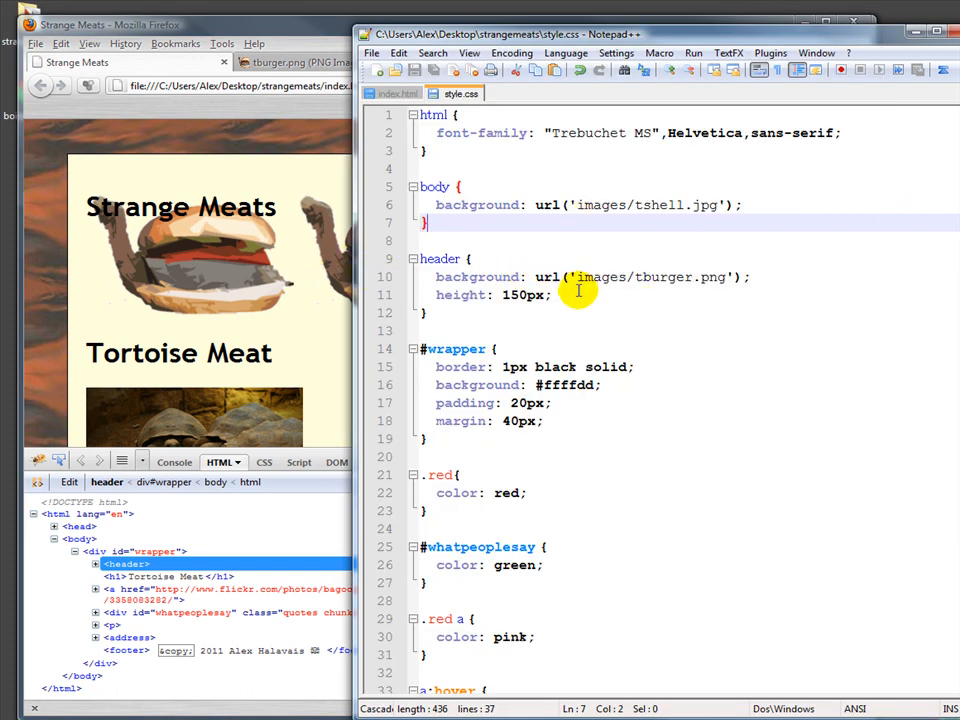
- Put background-image: url('images/tburger.png'); in the header rule, ending with a semicolon
click(748, 277)
text(-image)
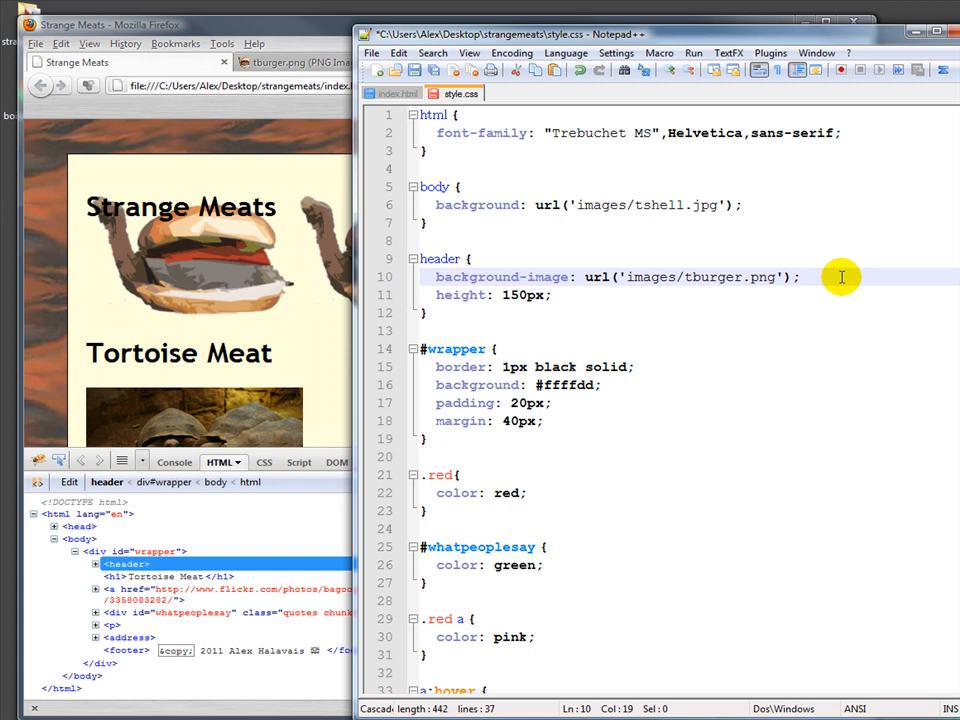
click(800, 277)
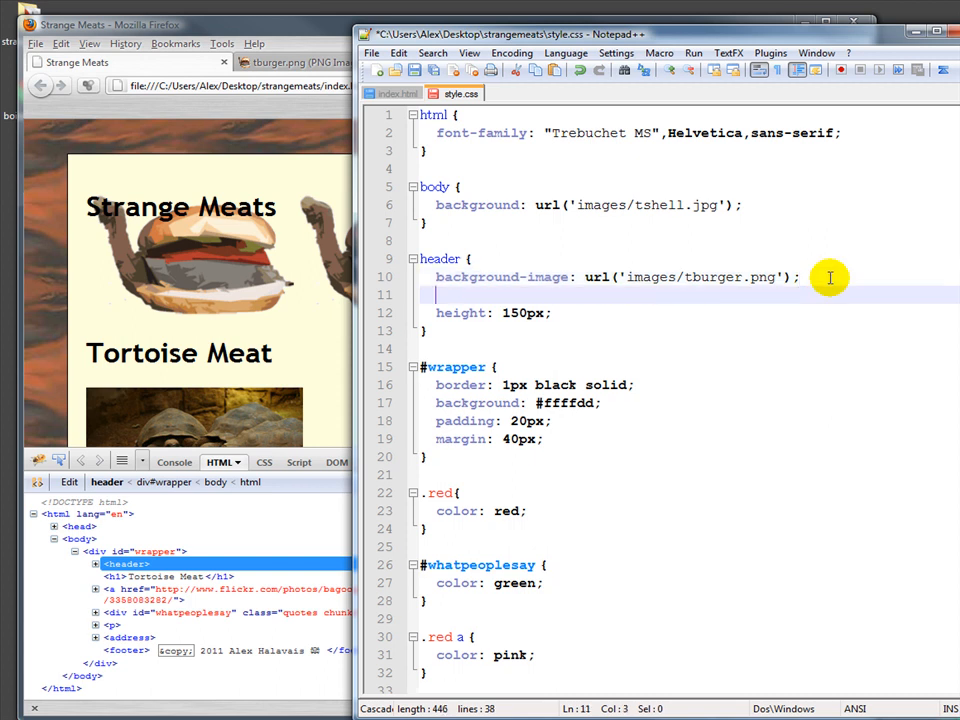
key(Backspace)
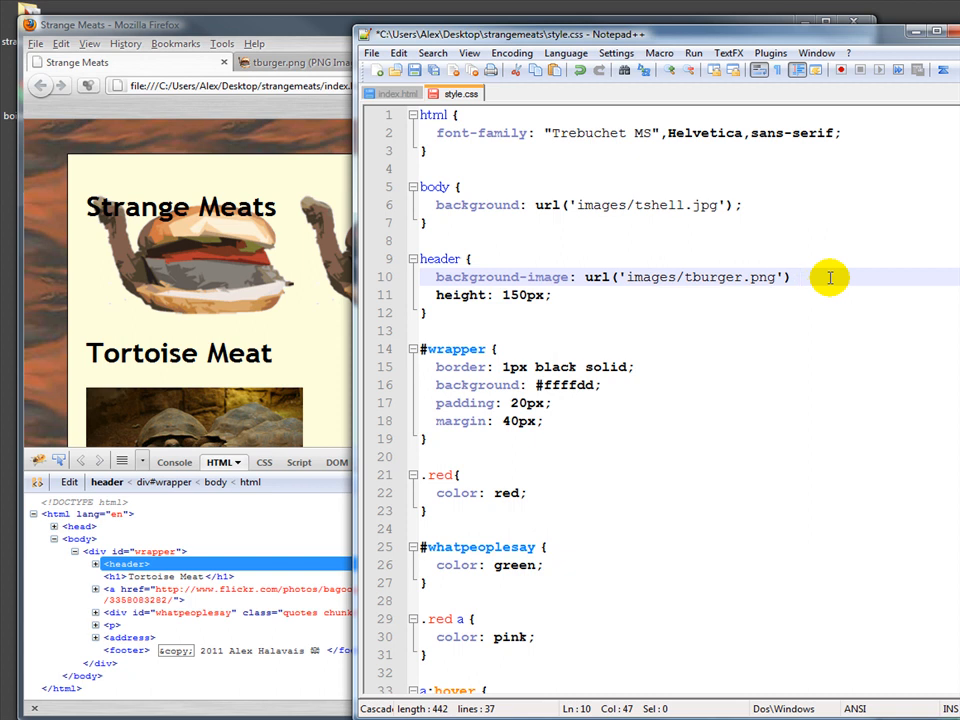
text(;)
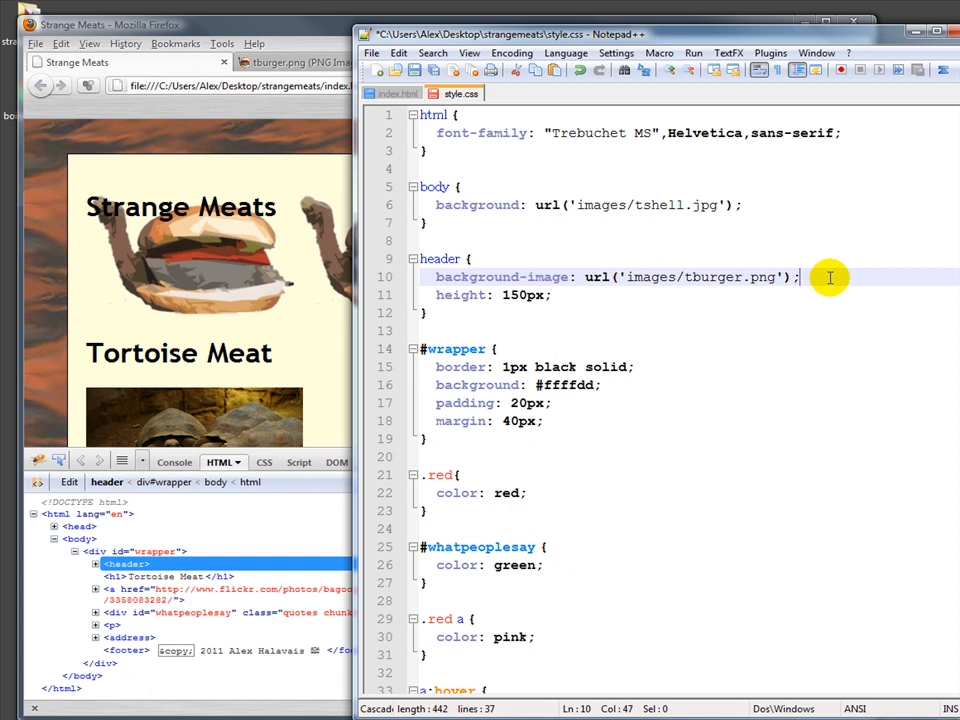
mouse_move(505, 442)
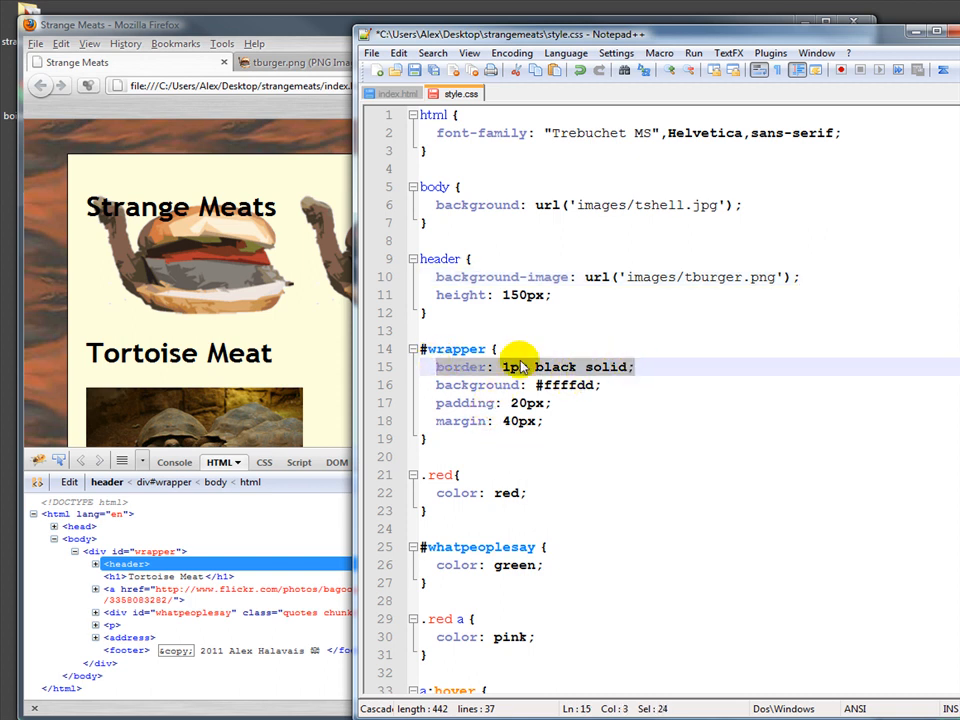
click(512, 367)
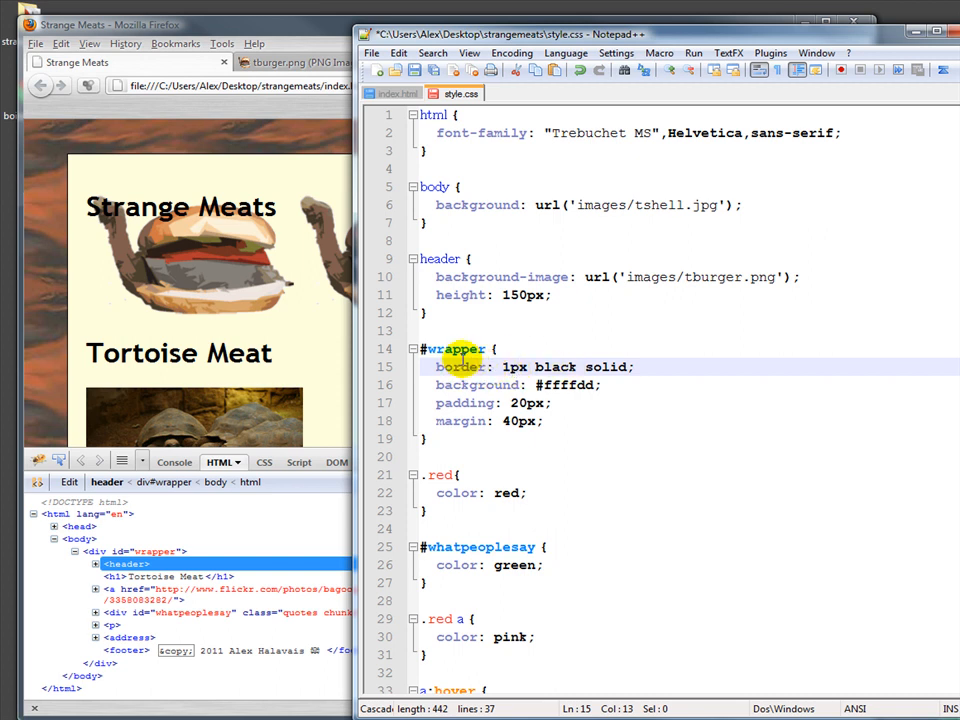
mouse_move(608, 366)
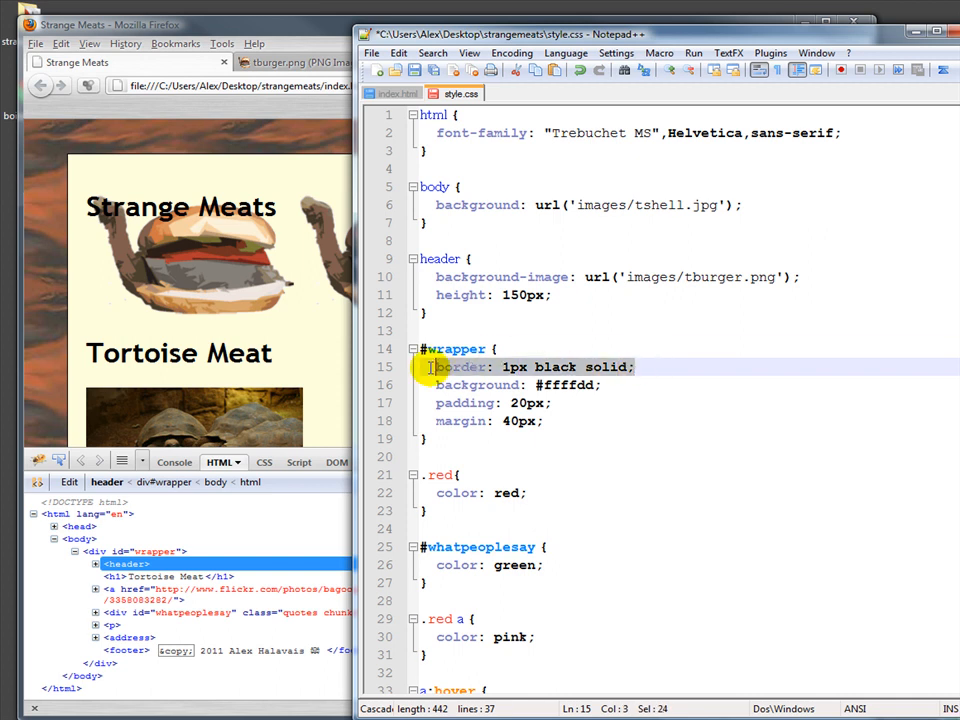
click(434, 367)
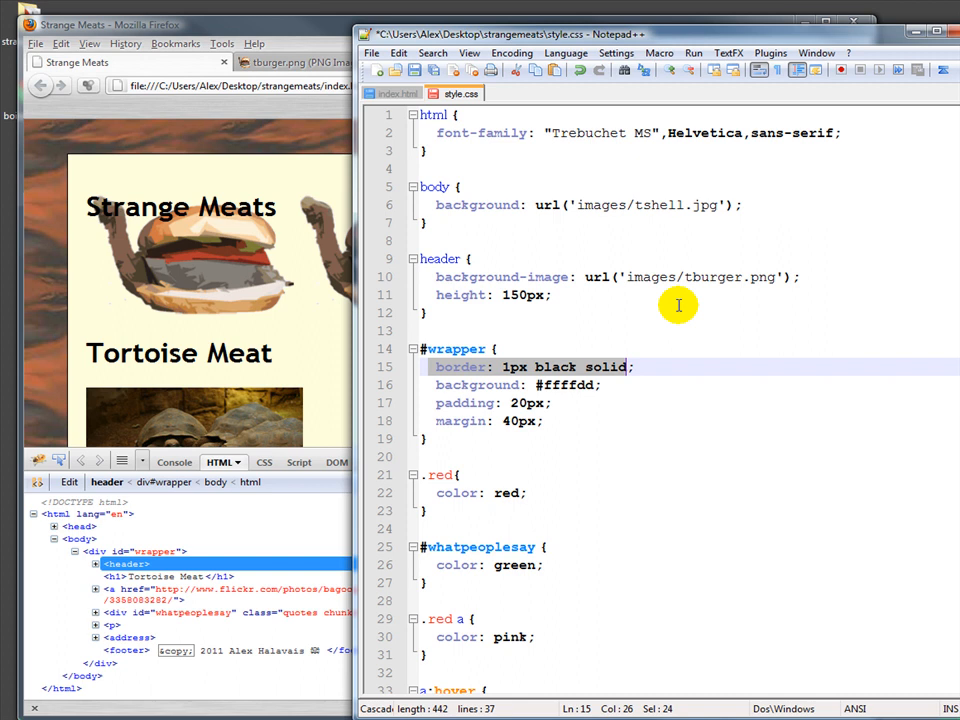
click(800, 277)
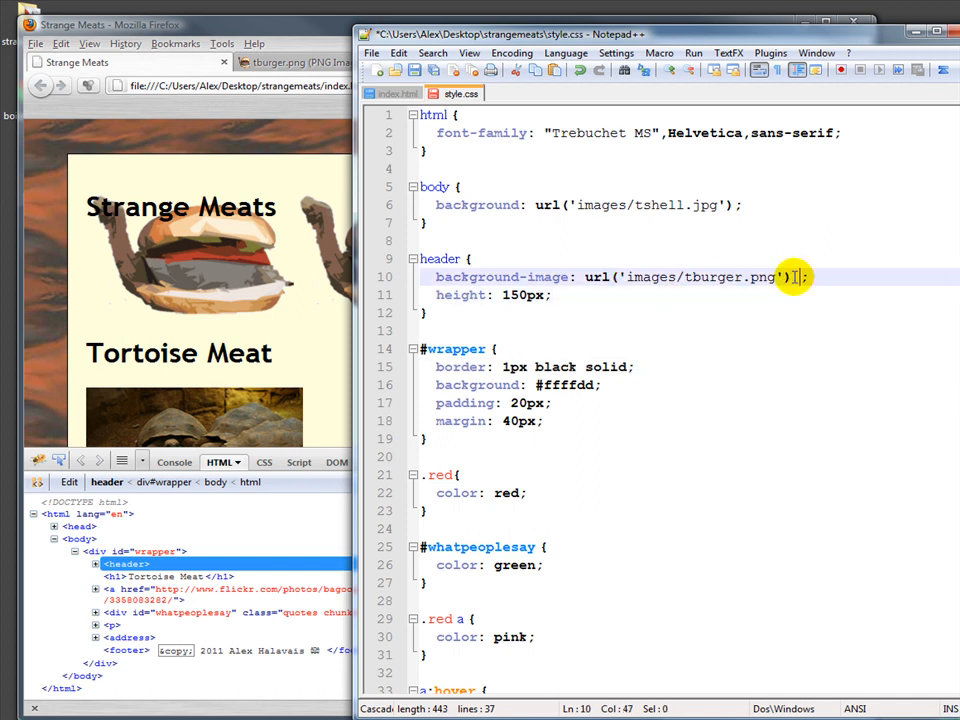
- Append no-repeat after the tburger.png url in the header background
text(no-repeat)
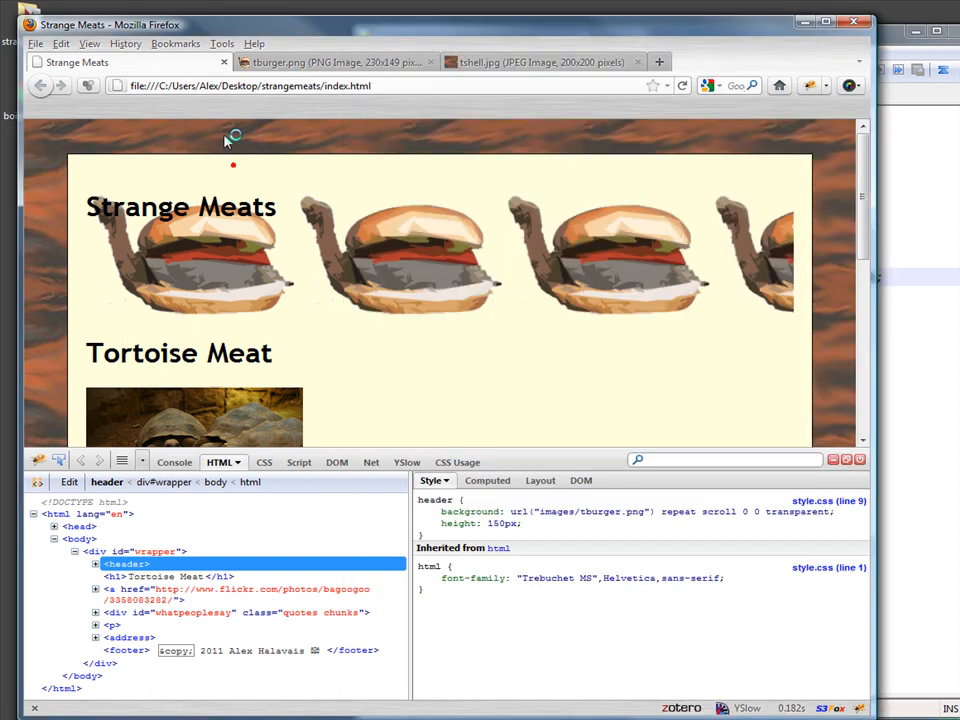
click(682, 85)
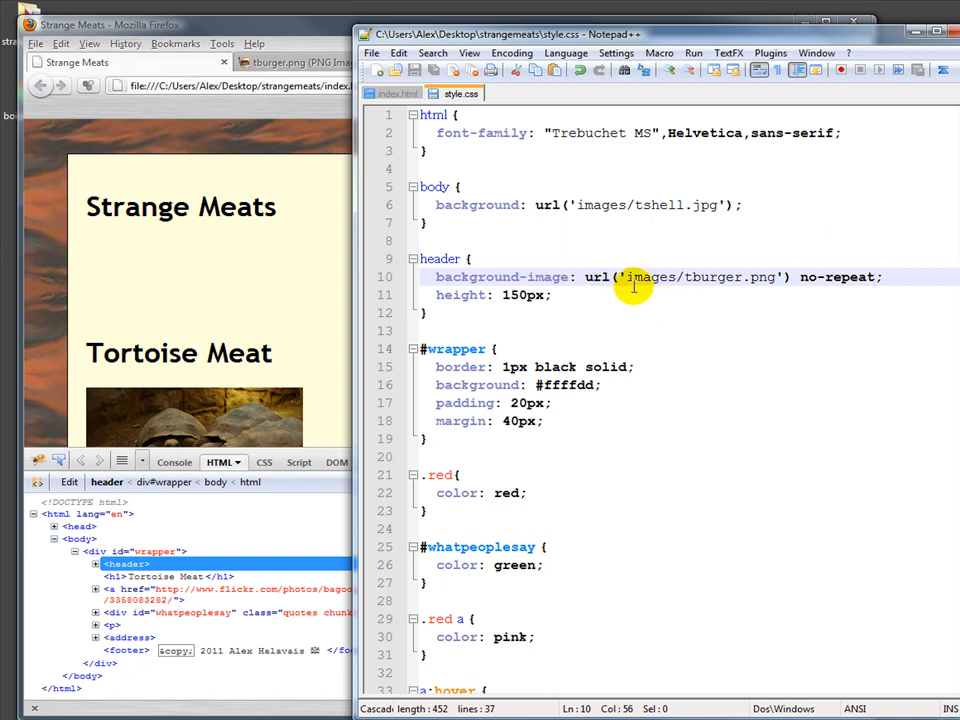
mouse_move(800, 278)
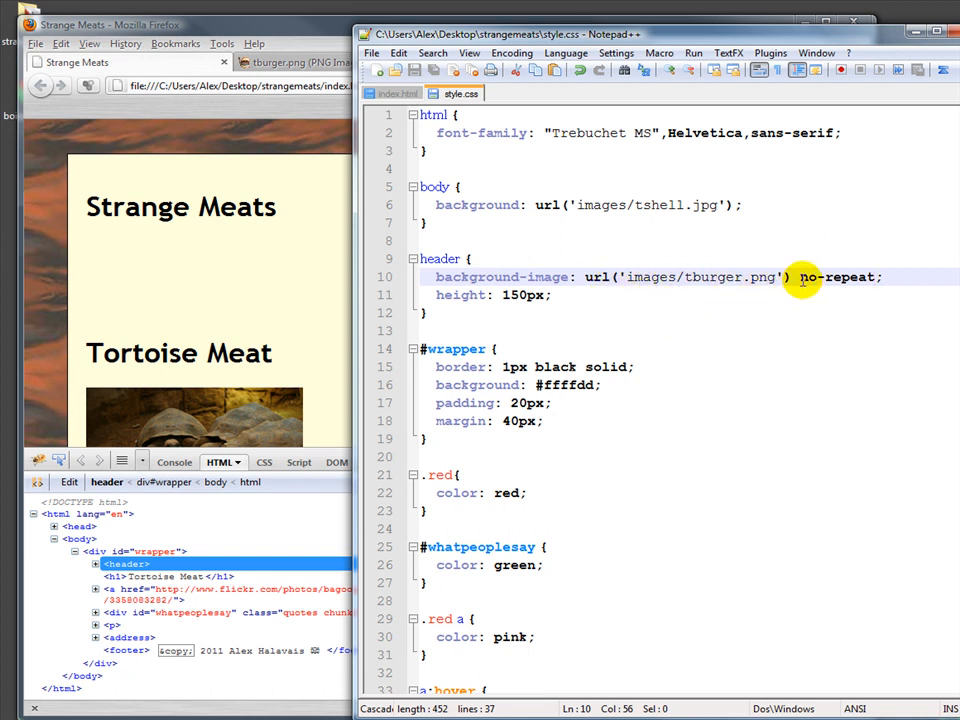
mouse_move(590, 270)
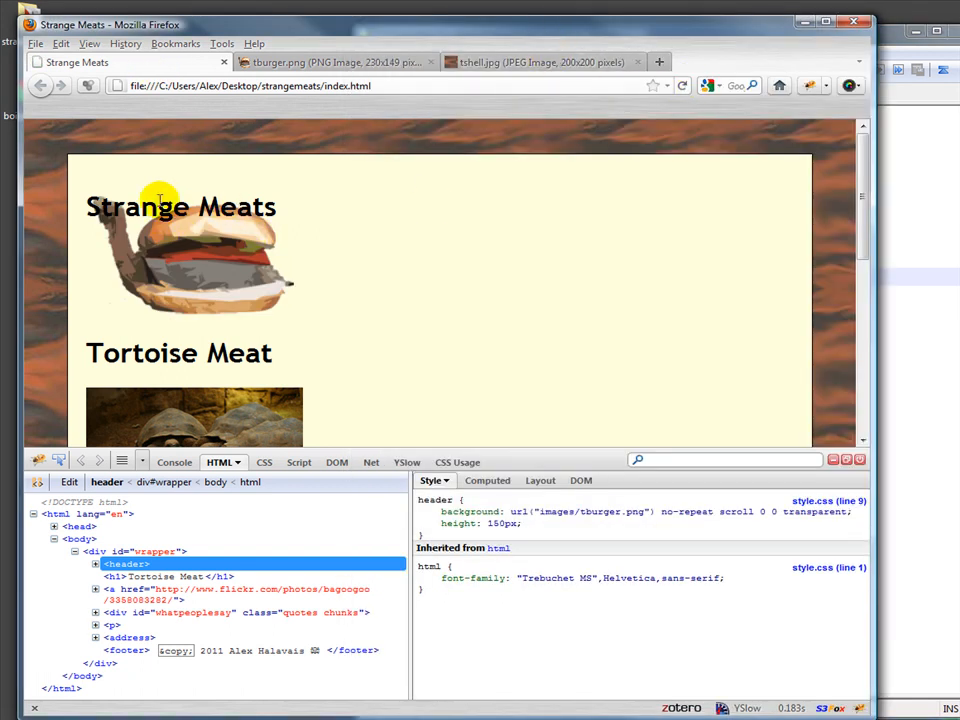
mouse_move(475, 275)
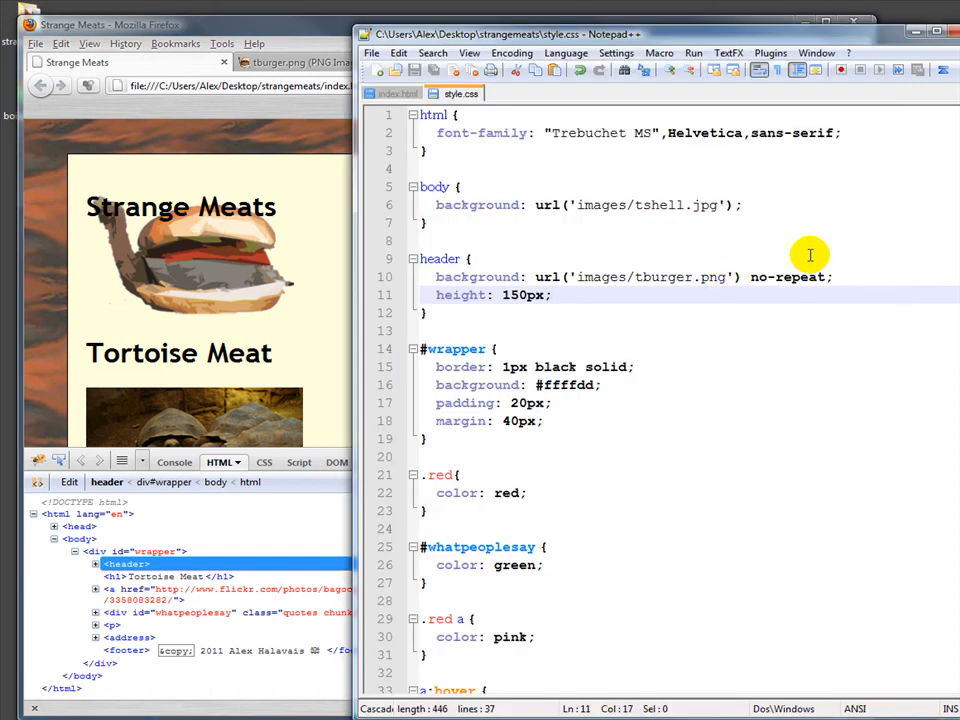
- Position the header background at 150px 0px after no-repeat
text(top)
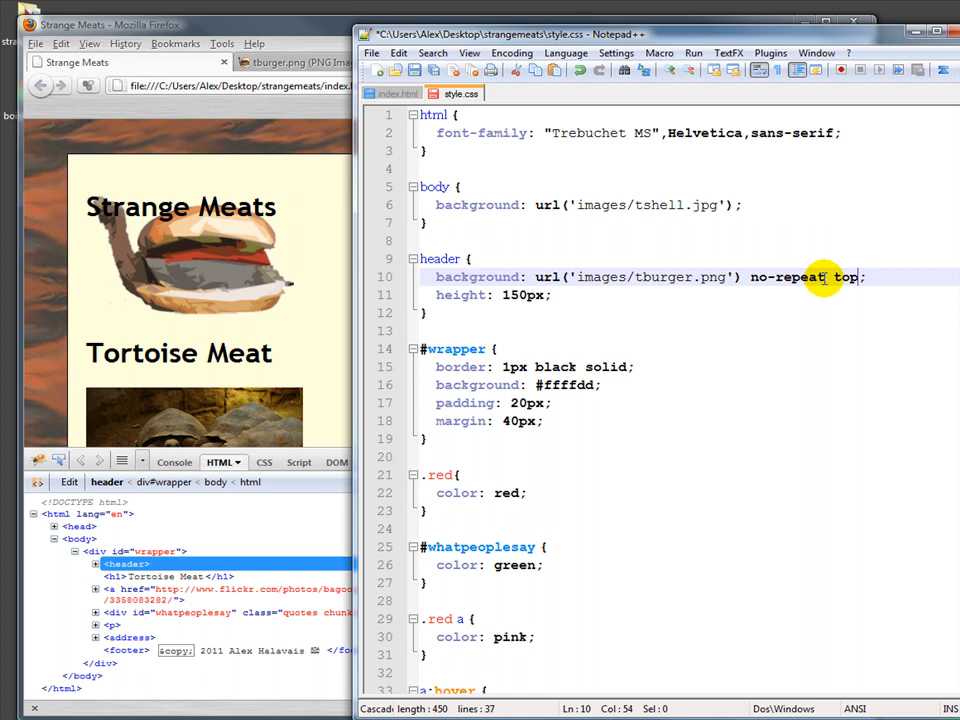
text(right)
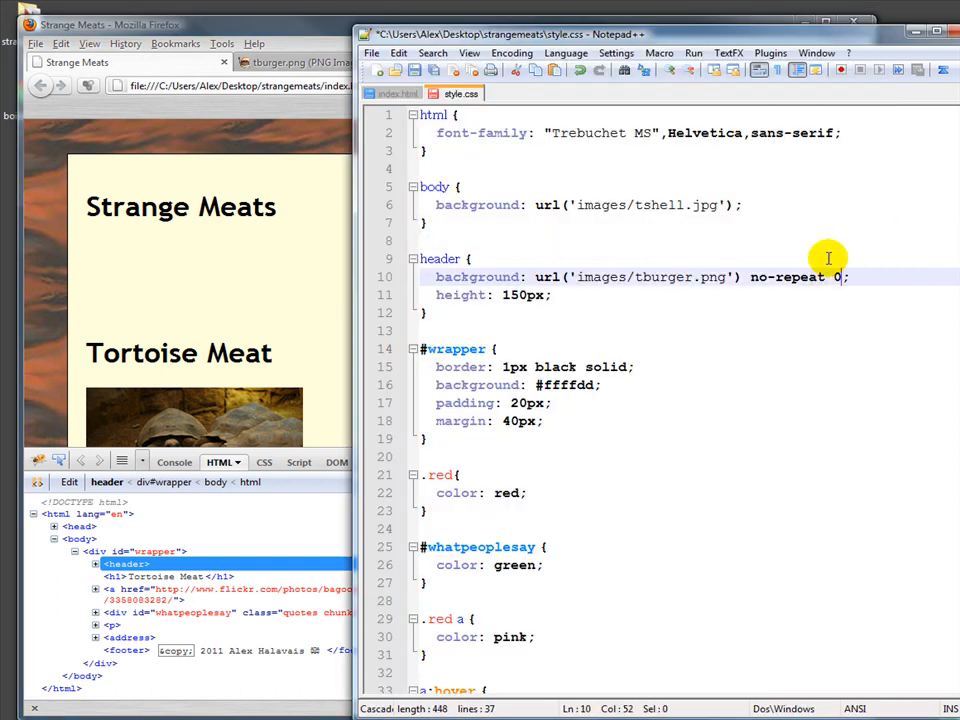
key(Backspace)
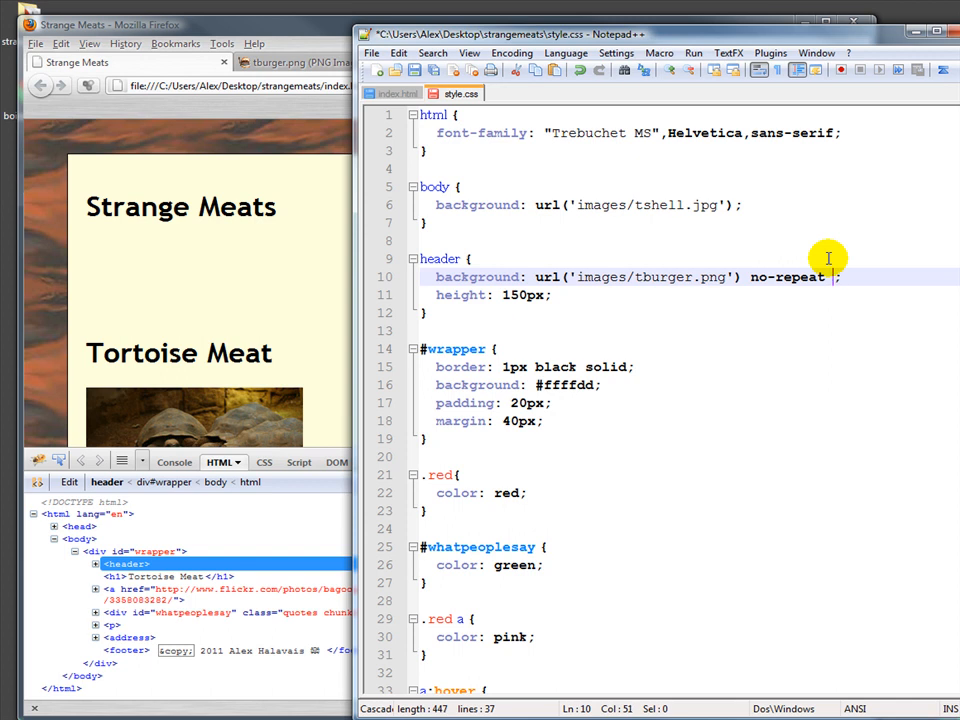
text(150)
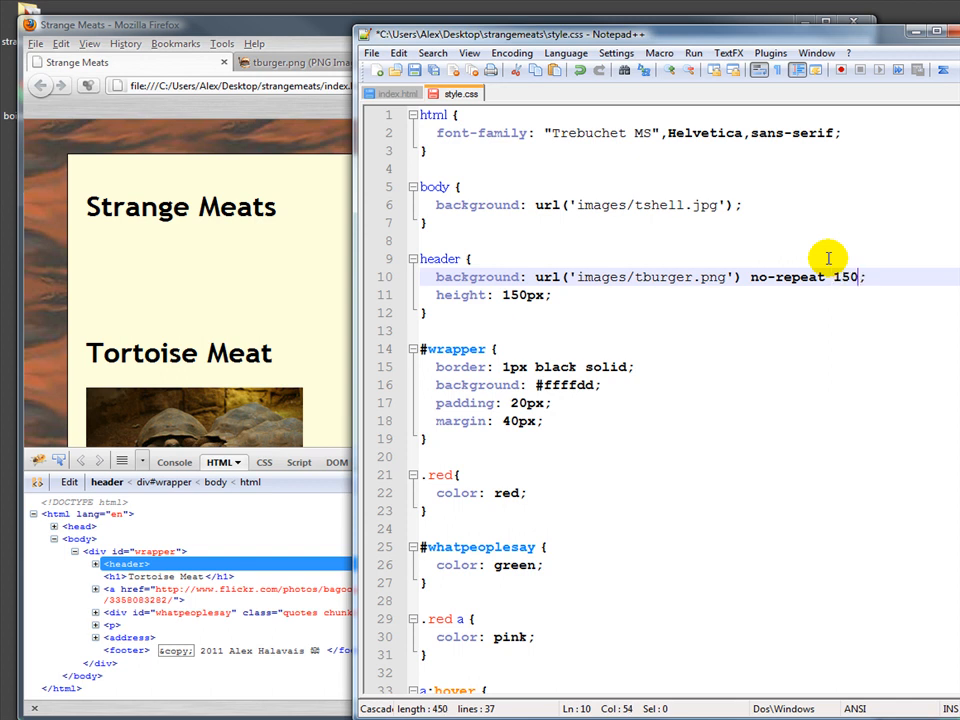
text(px 0px;)
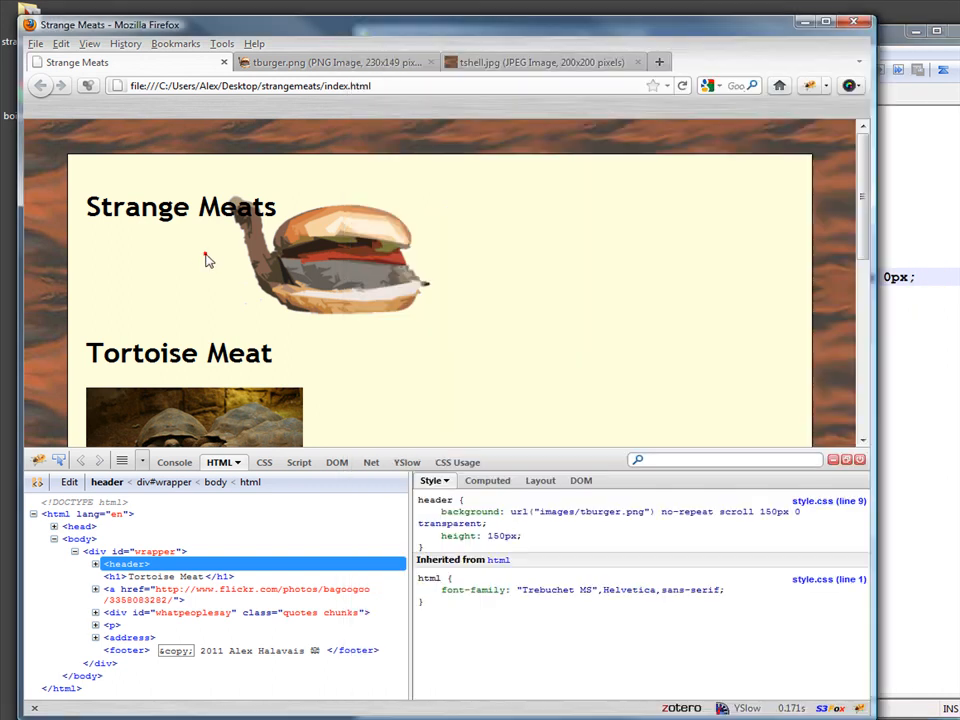
- Increase the header background's horizontal offset to 250px
click(682, 85)
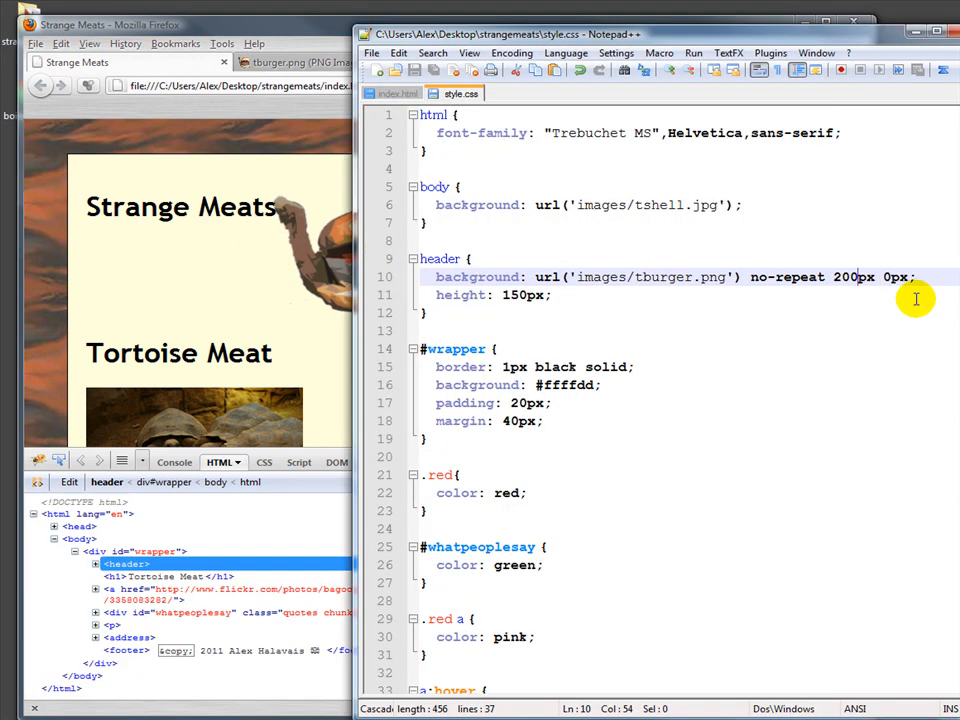
text(9)
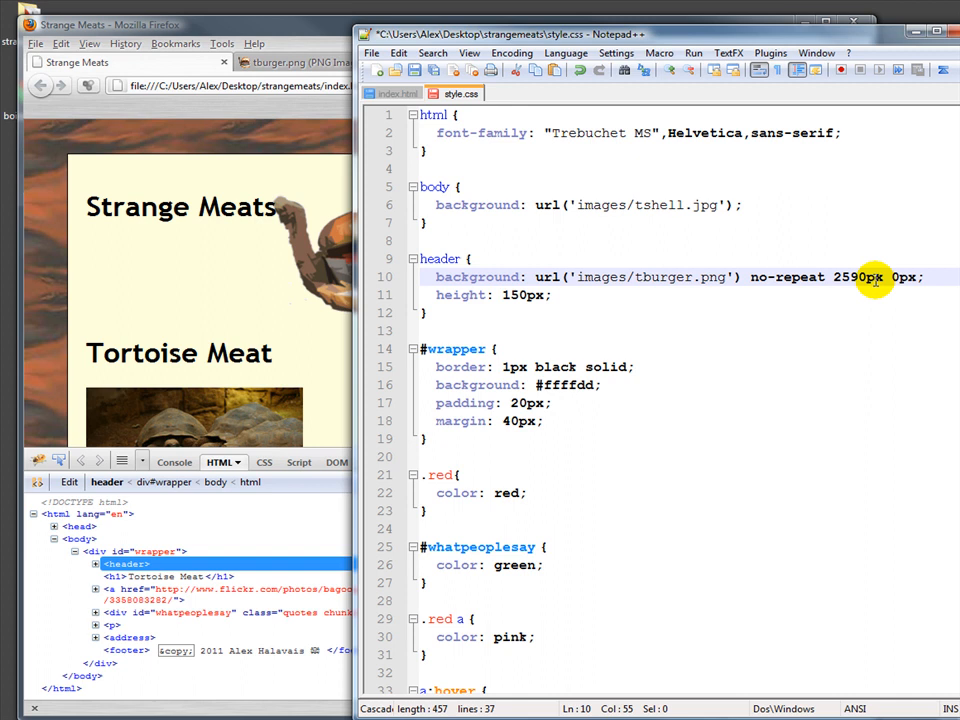
key(Backspace)
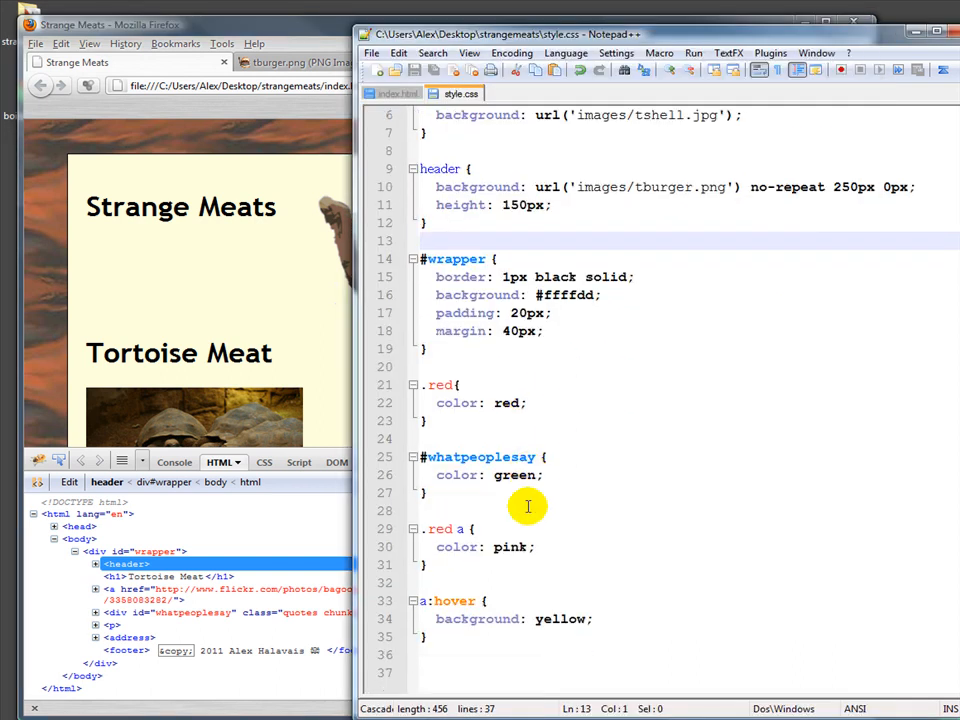
- Change the #wrapper padding from 20px to 20px 50px 40px 30px
scroll(up, 3)
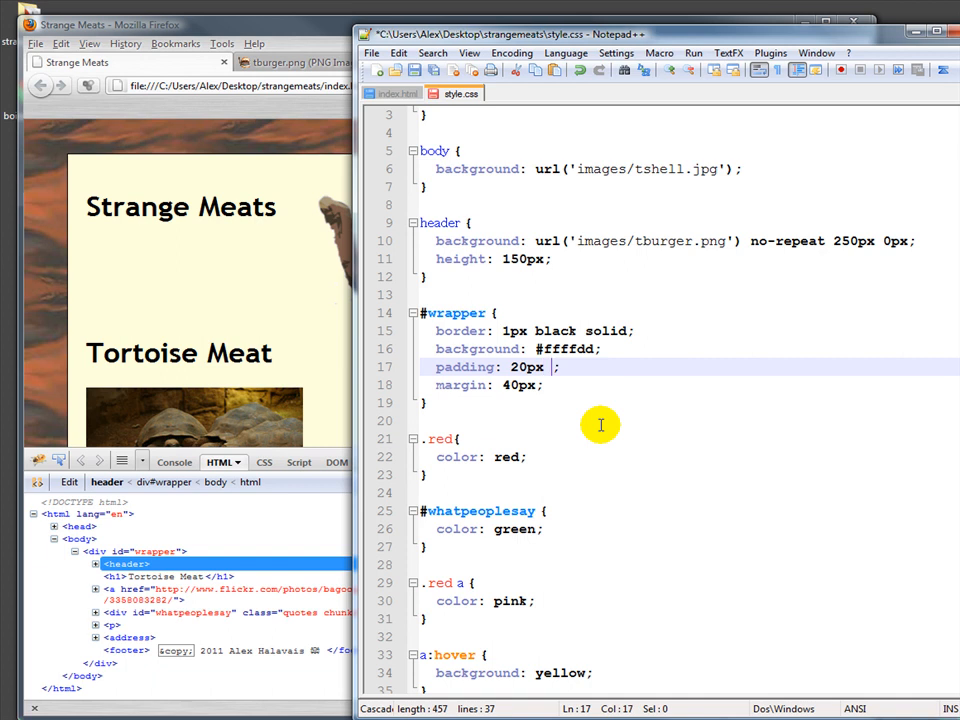
text(50px)
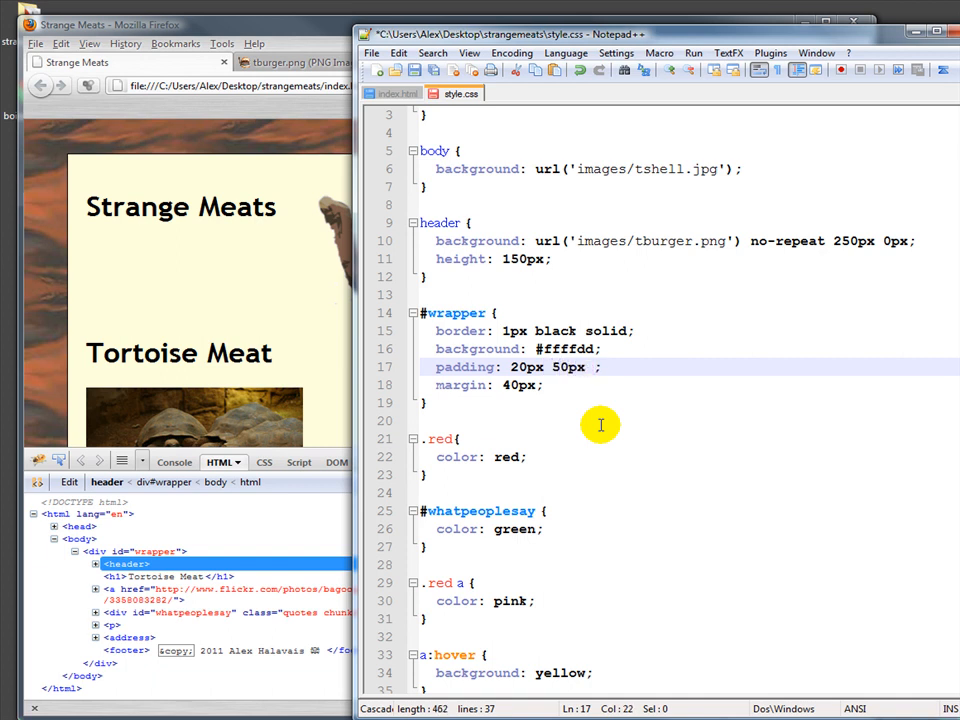
text(40px 30px)
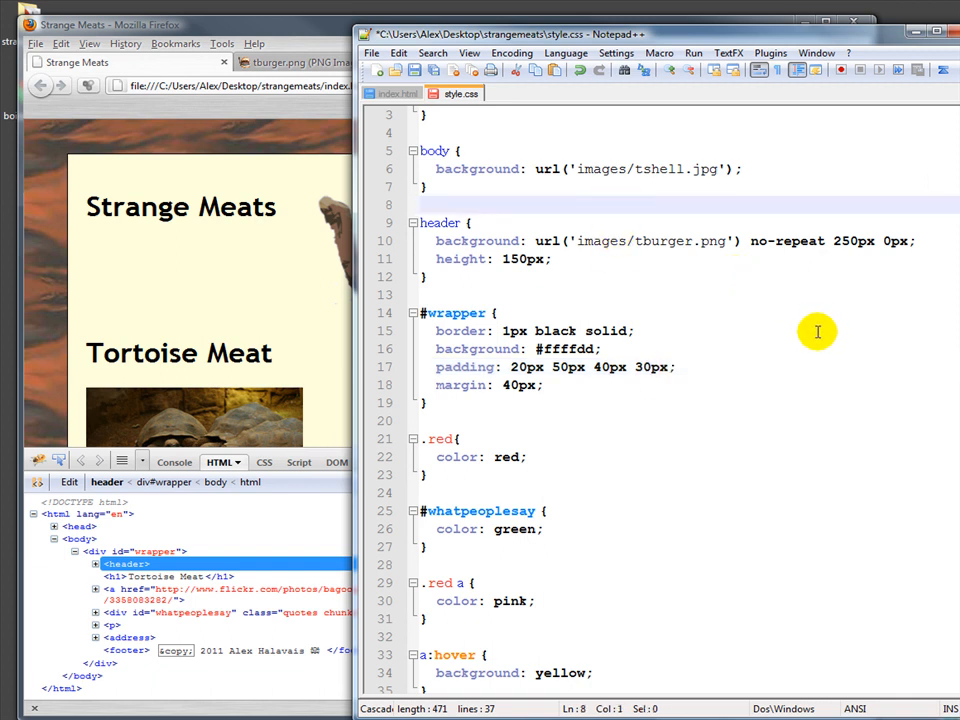
mouse_move(590, 269)
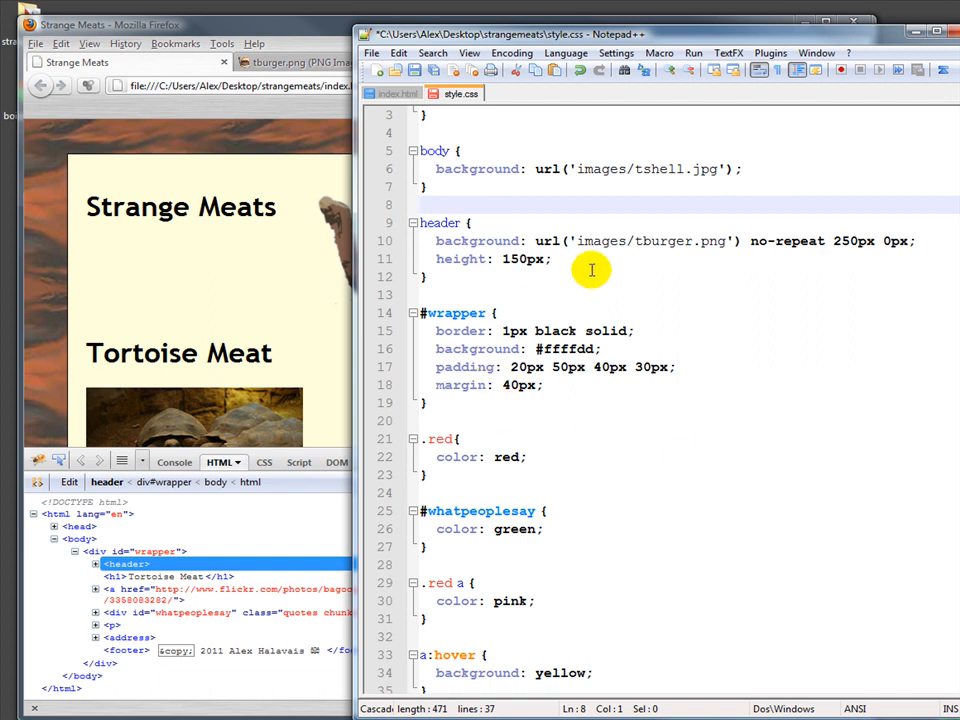